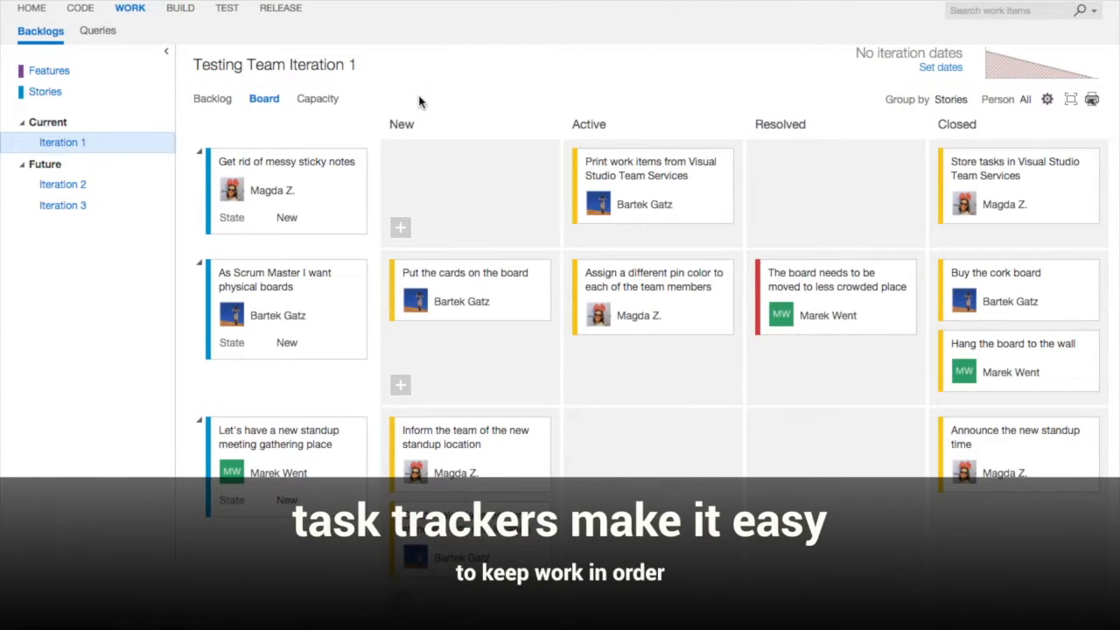
mouse_move(320, 285)
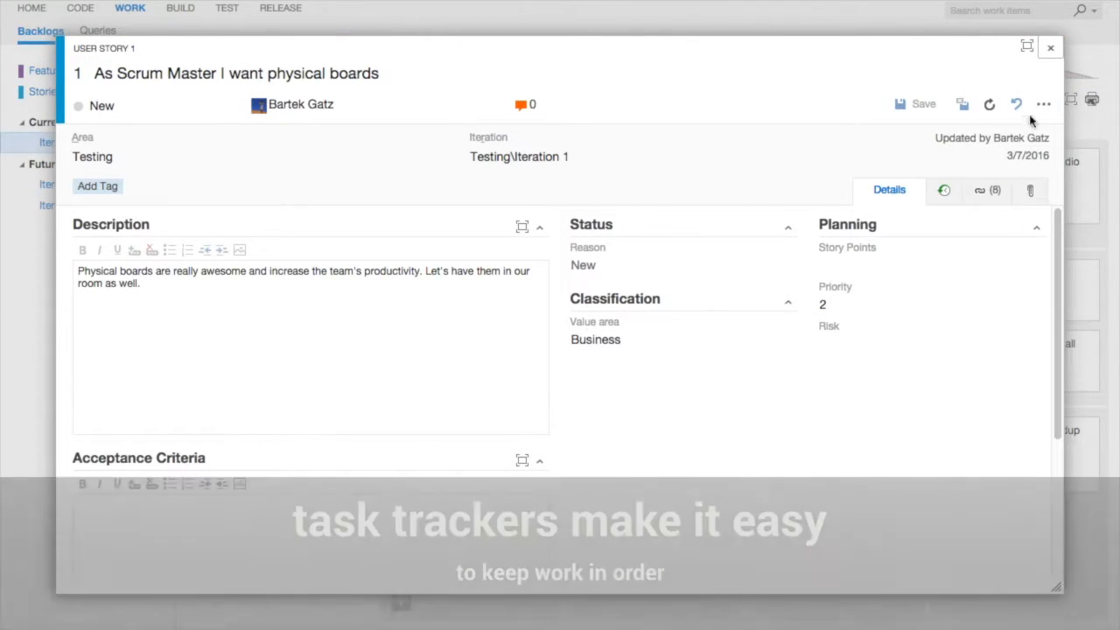
left_click(1050, 47)
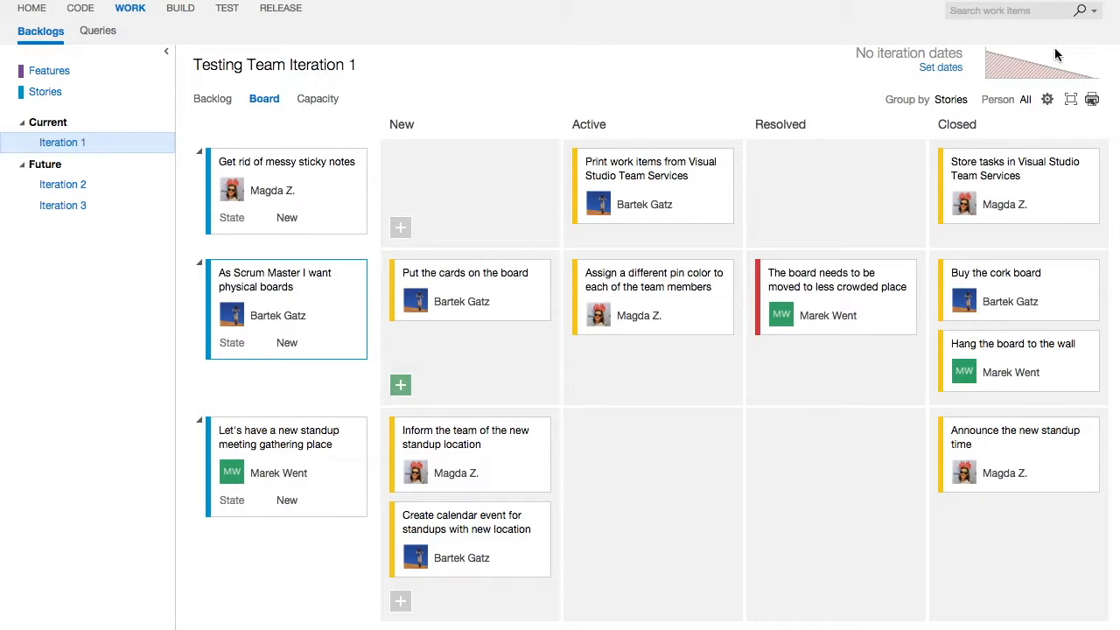